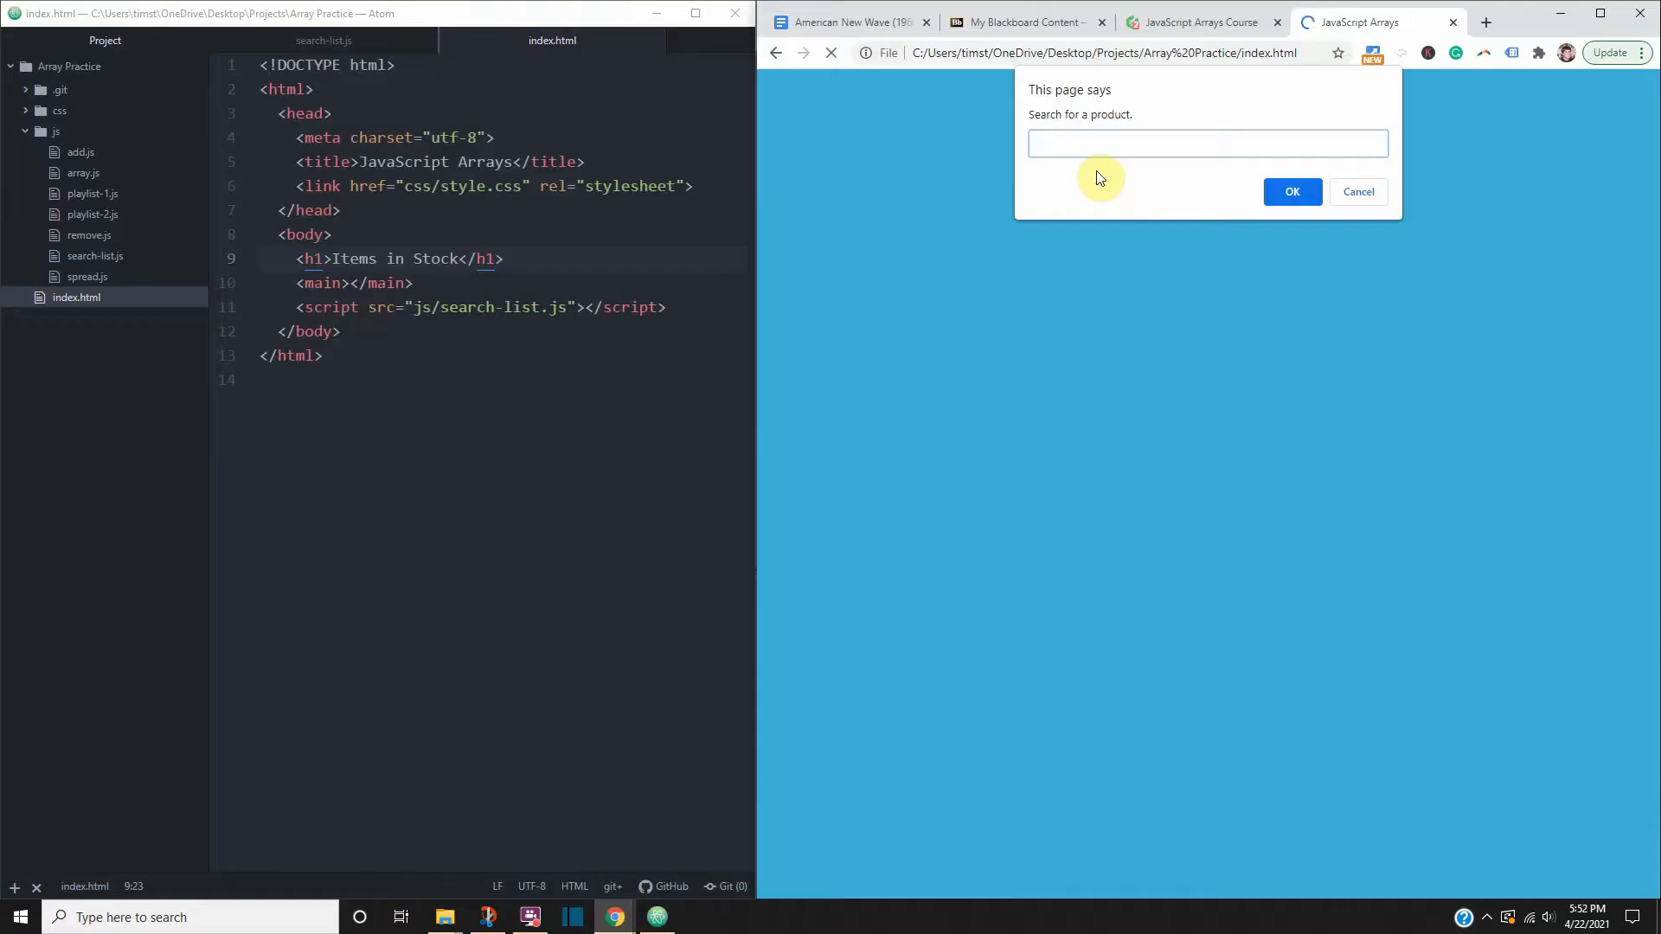
Search for 'peanuts' so the page reports 'Sorry, we do not have peanuts'
{"action": "type", "text": "peanuts"}
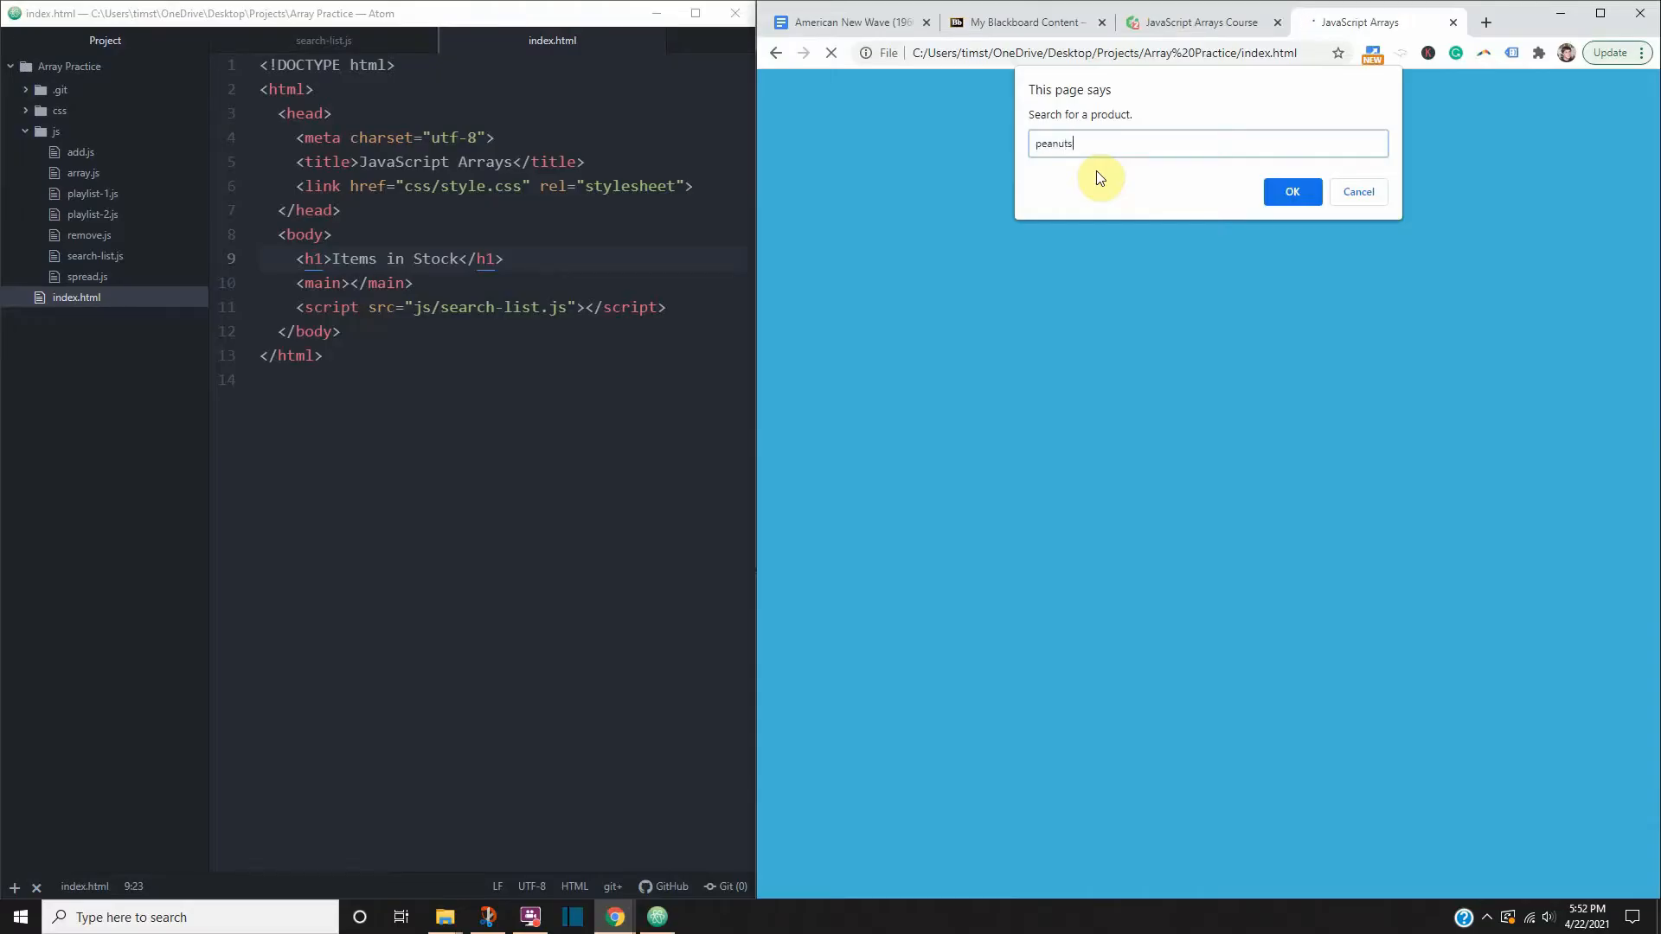
{"action": "left_click", "coordinate": [1293, 190]}
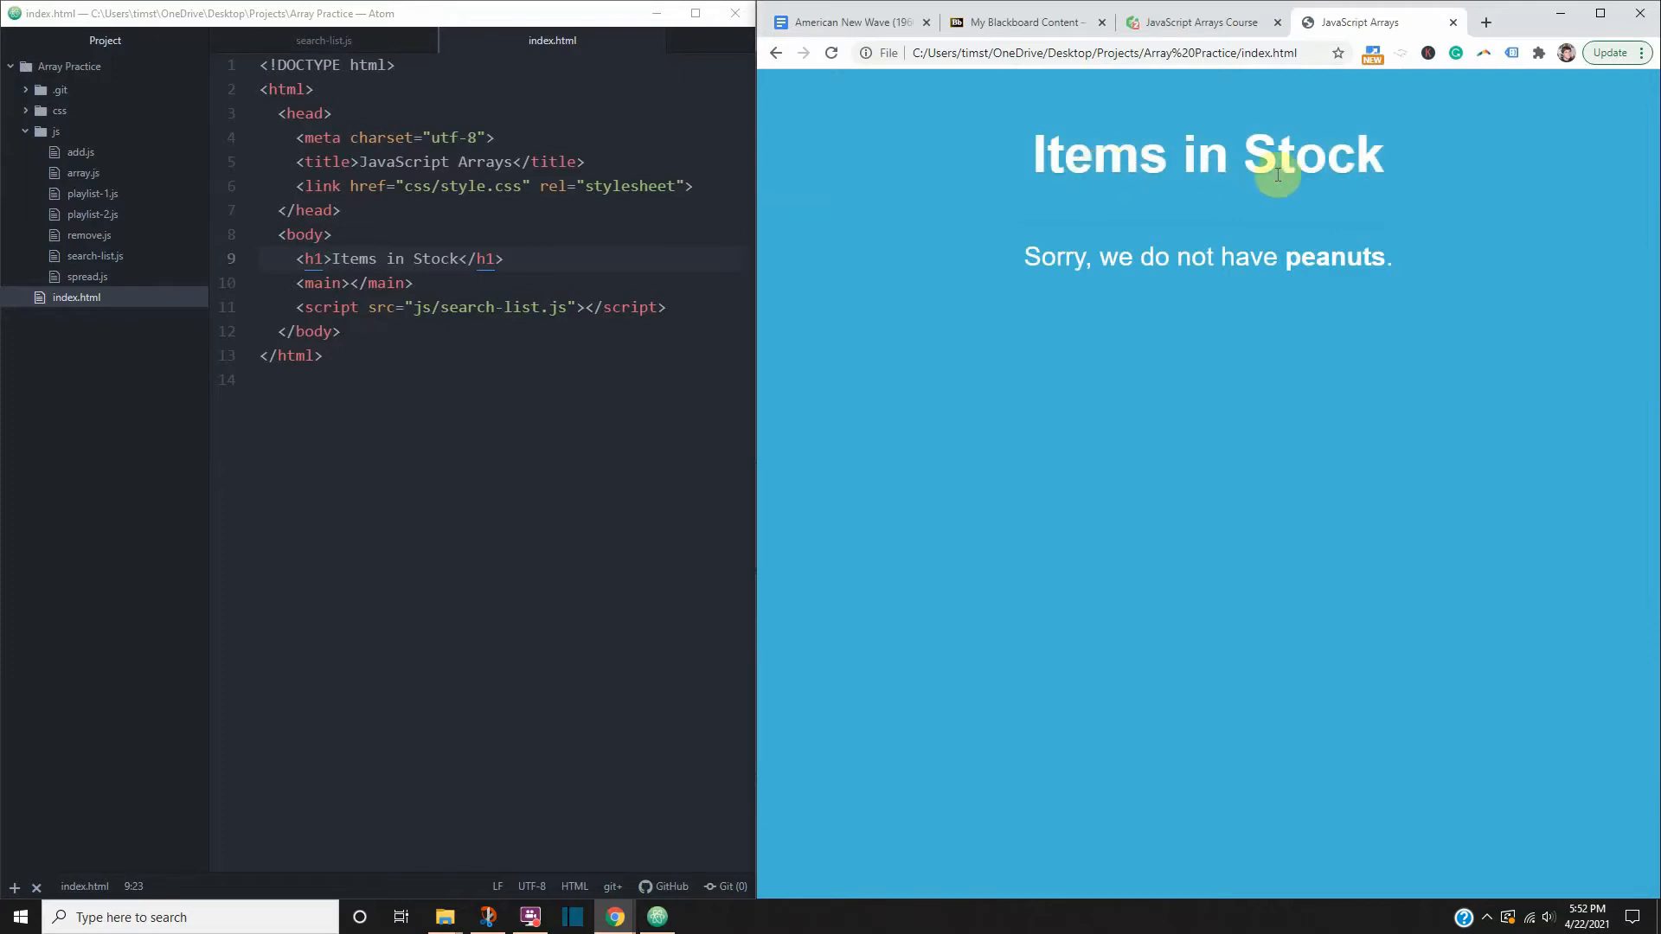
Reload and search for 'pizza' to get 'Yes, we have pizza. It's #1 on the list!'
{"action": "left_click", "coordinate": [831, 54]}
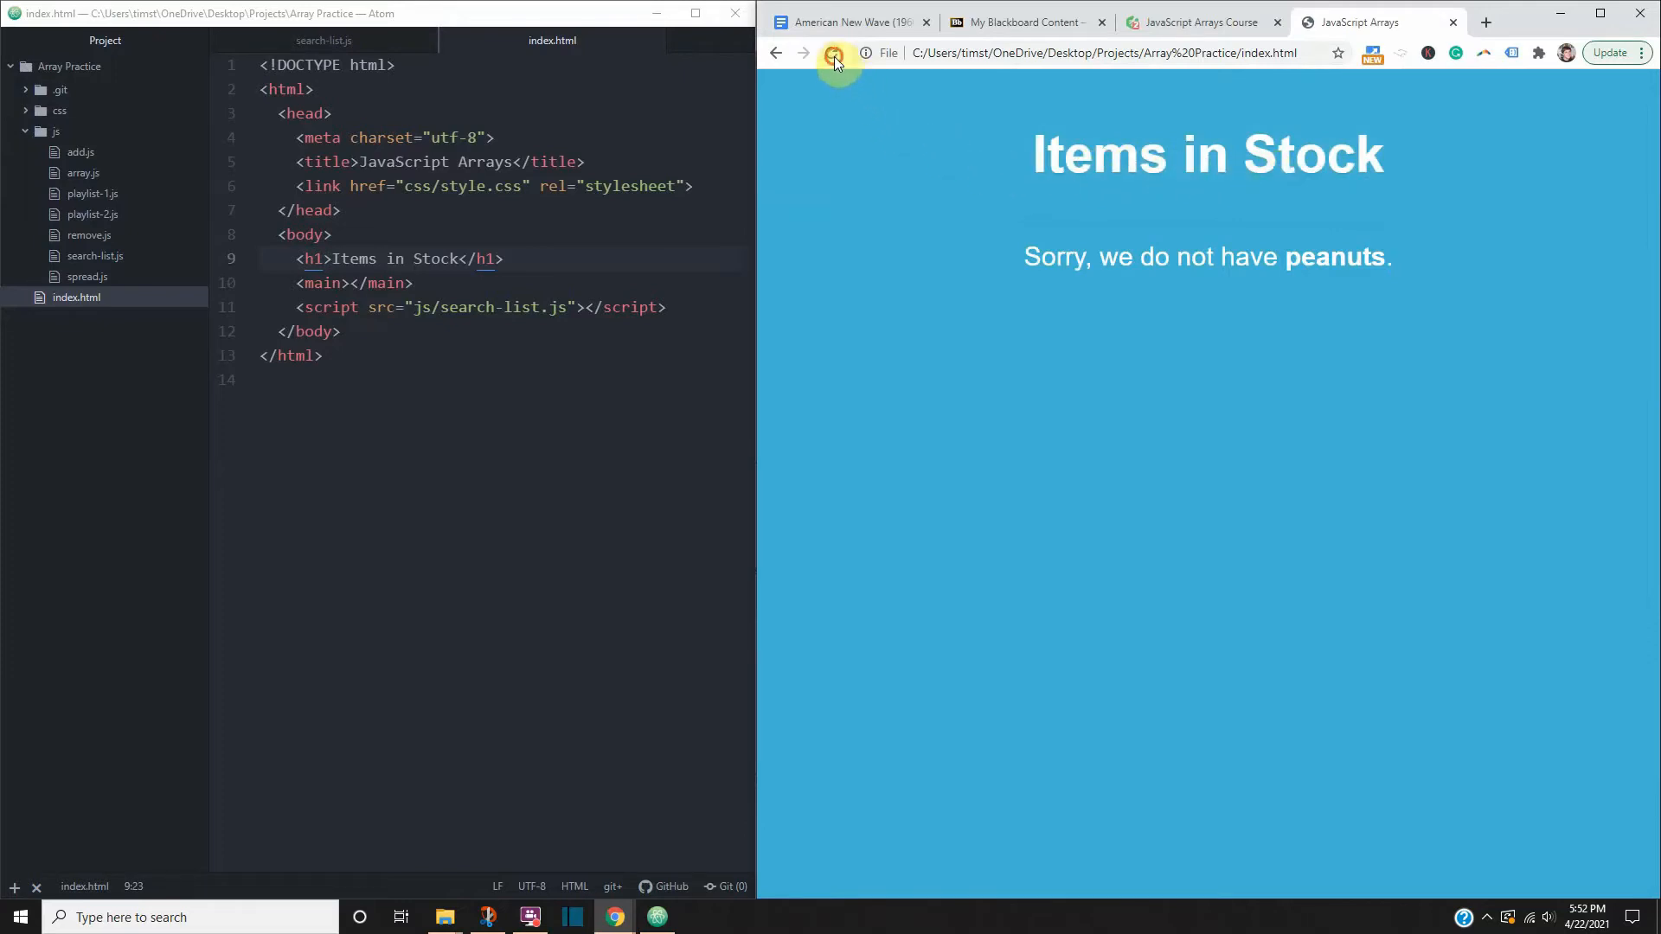
{"action": "left_click", "coordinate": [833, 53]}
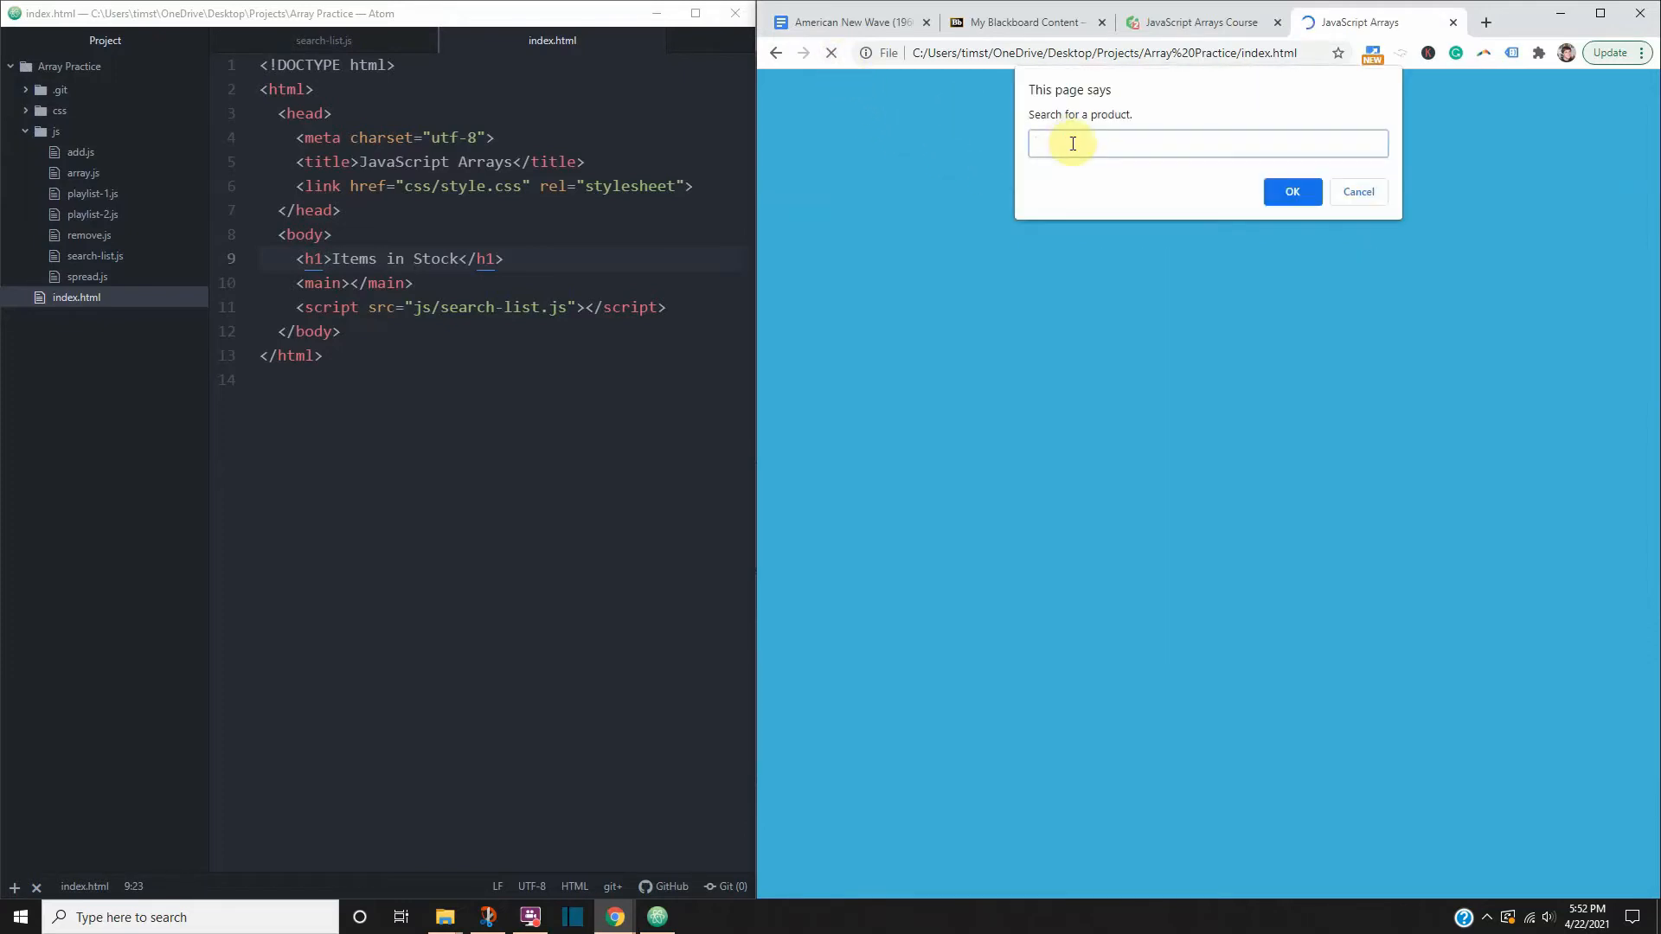
{"action": "left_click", "coordinate": [1293, 191]}
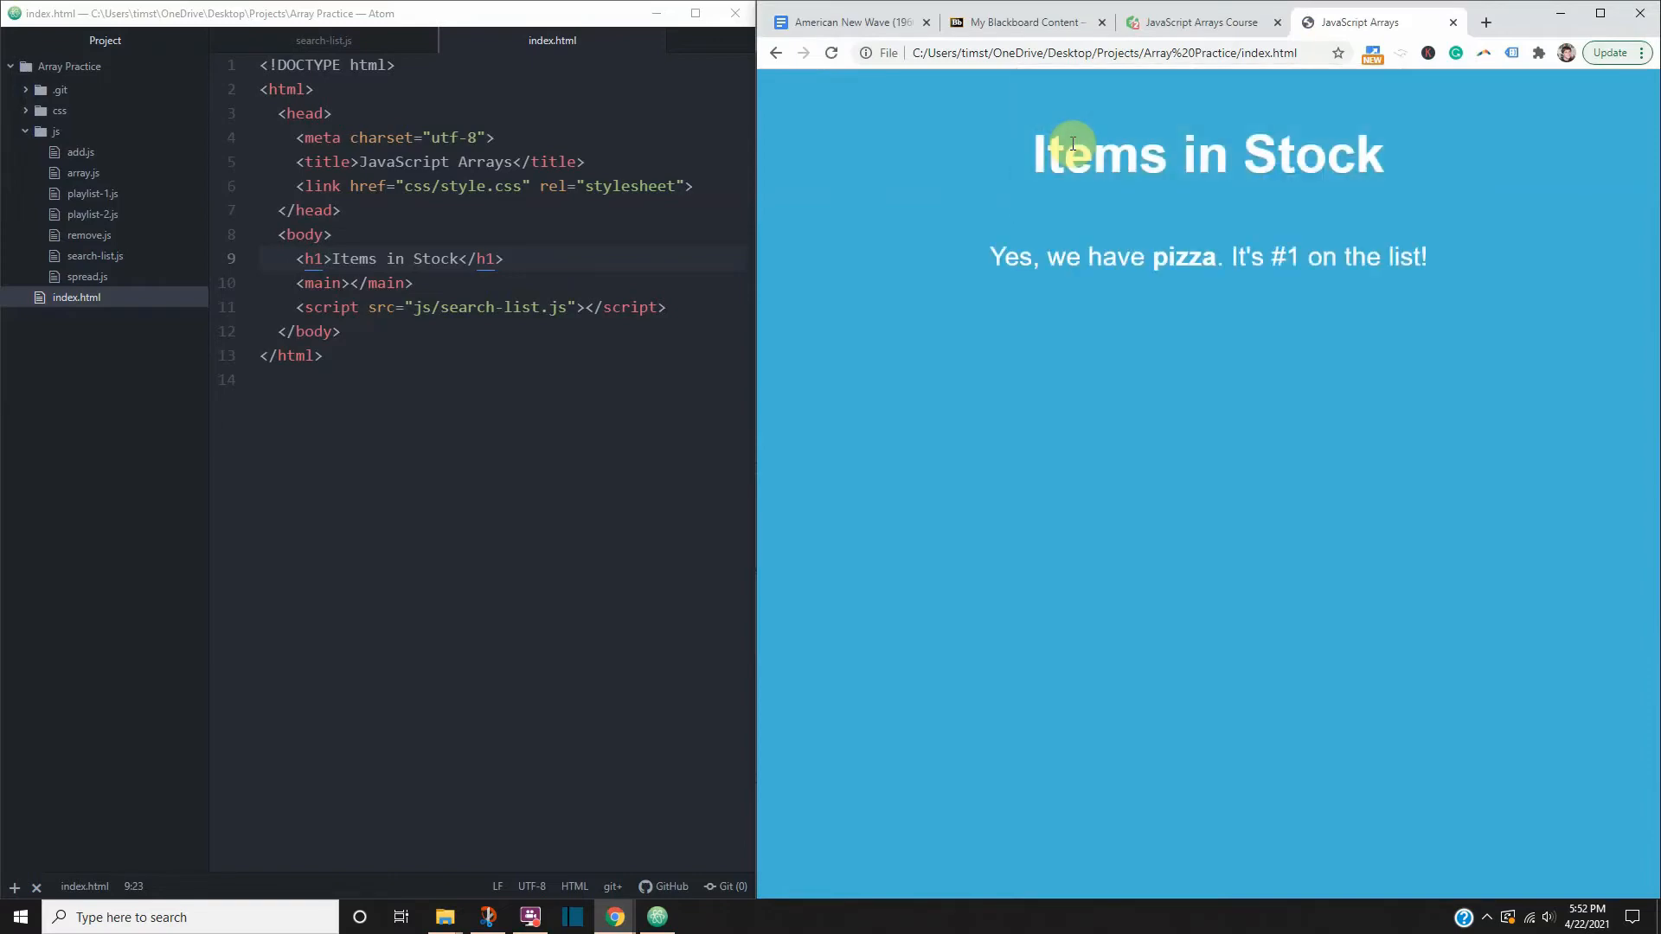